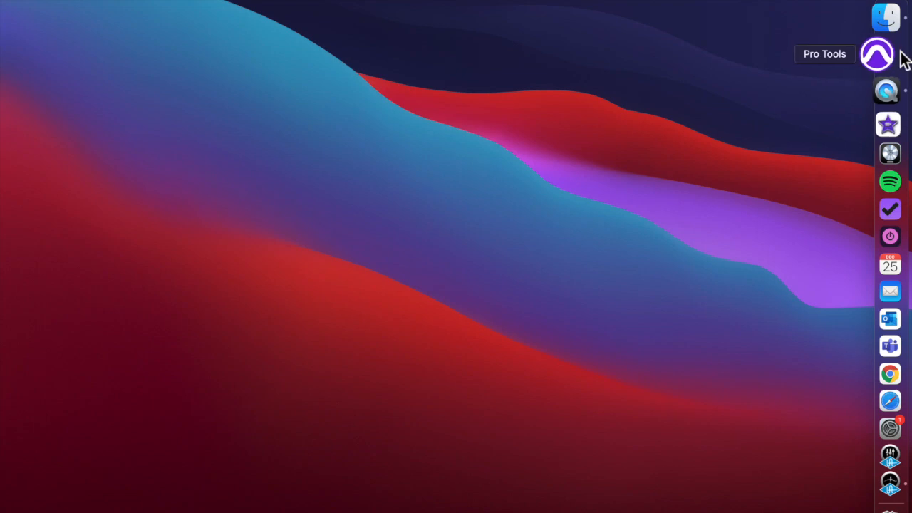
# Launch Pro Tools from the Dock to bring up its session Dashboard
pyautogui.click(877, 53)
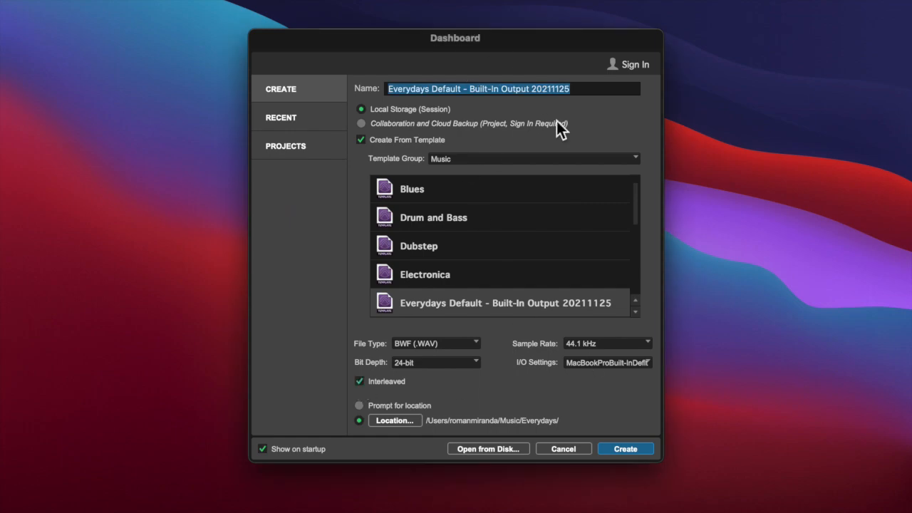
pyautogui.click(625, 448)
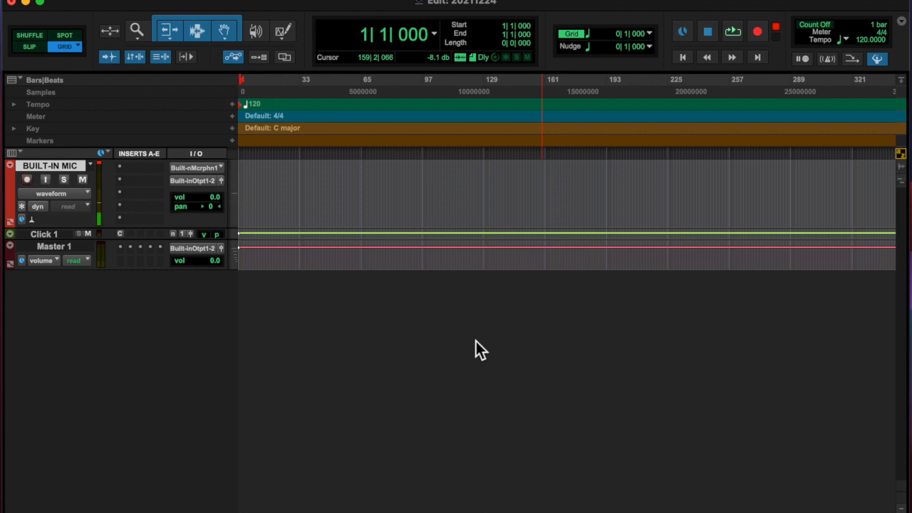
pyautogui.moveTo(488, 316)
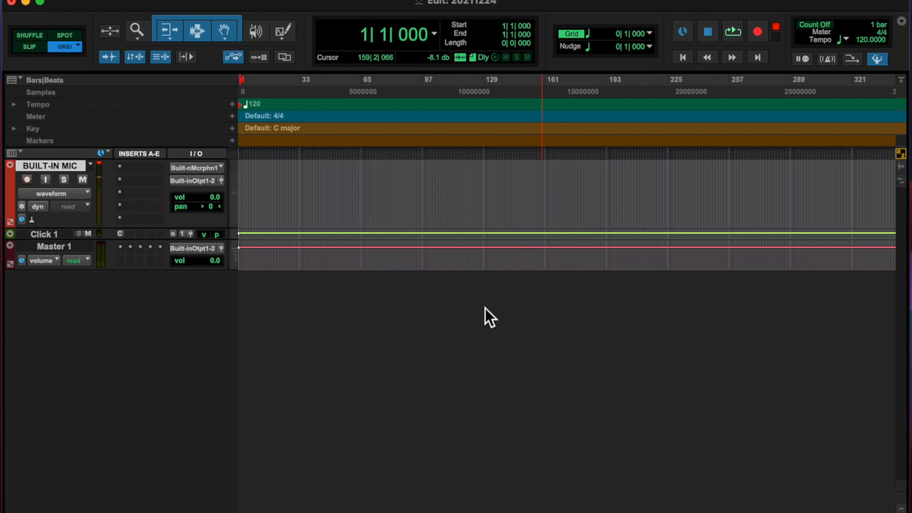
# Arm the Built-In Mic track and start recording a waveform clip past bar 16
pyautogui.click(27, 179)
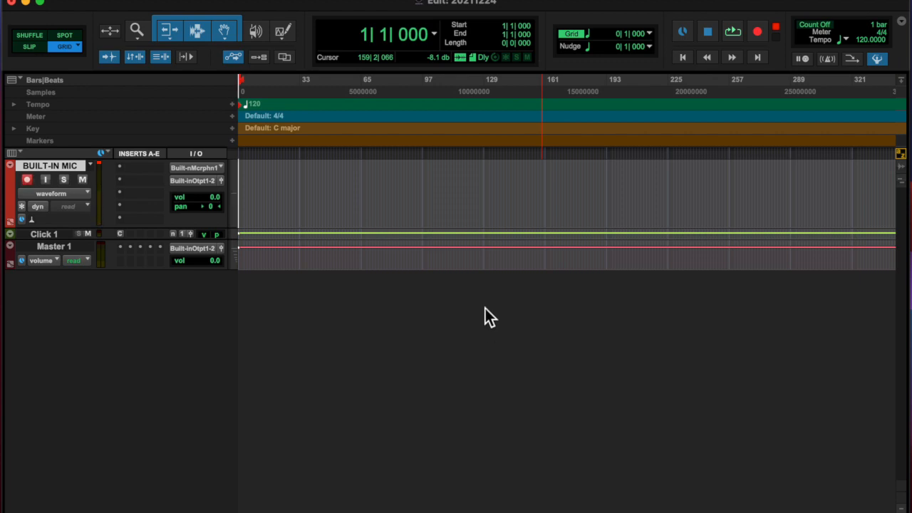
pyautogui.click(26, 179)
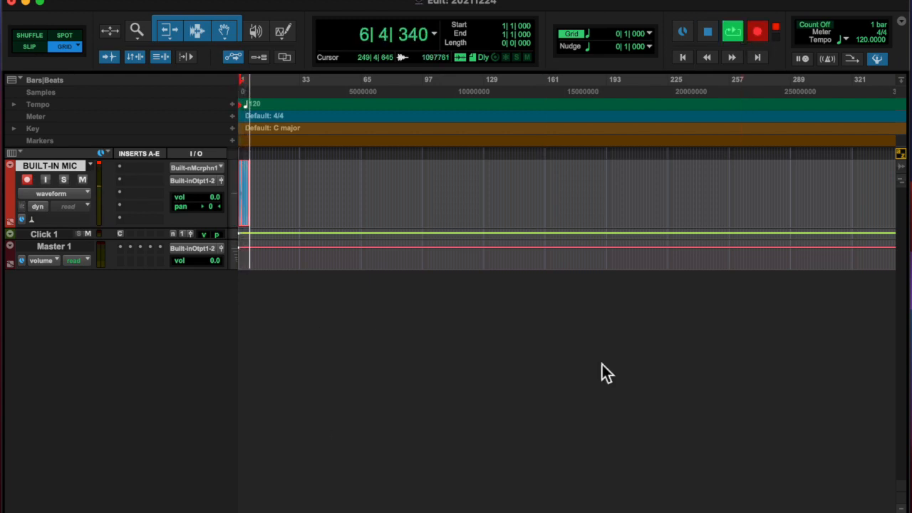
pyautogui.click(757, 31)
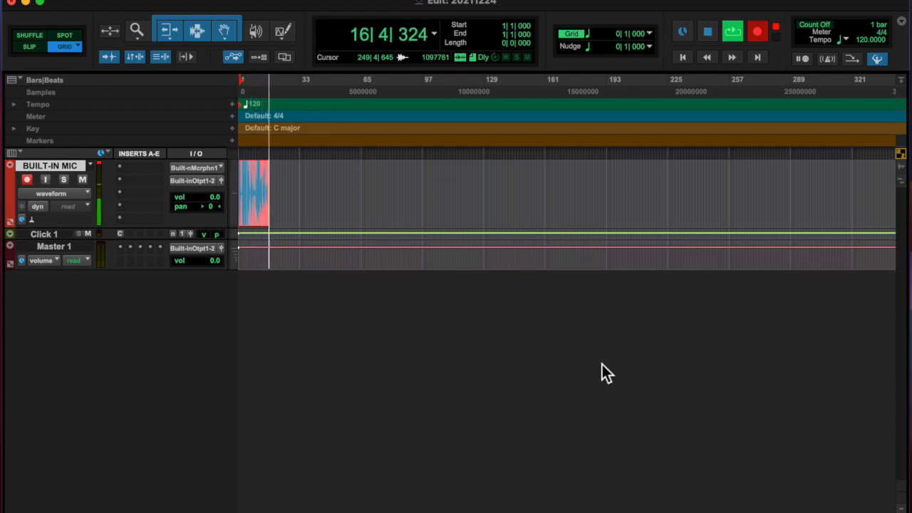